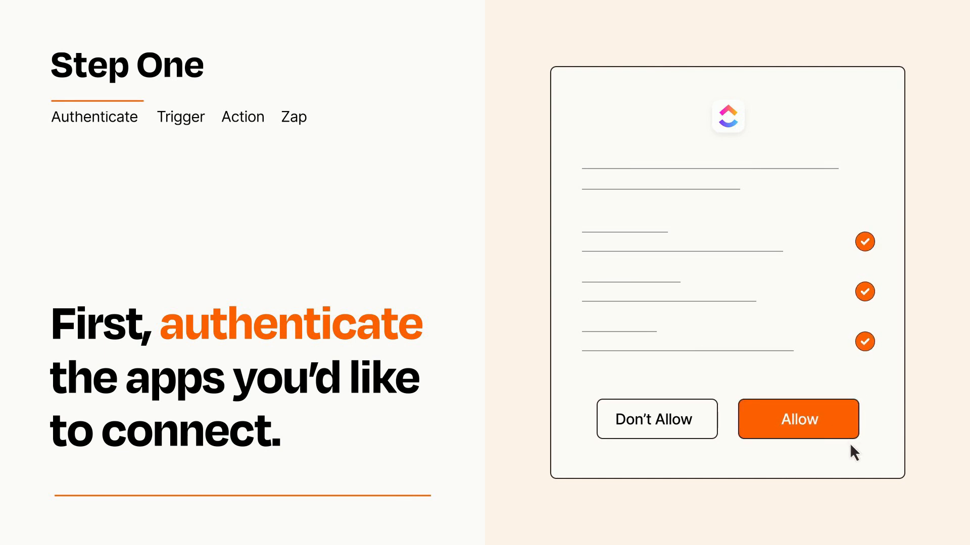
Step: Allow ClickUp's requested permissions on the authorization screen
{"action": "left_click", "coordinate": [797, 419]}
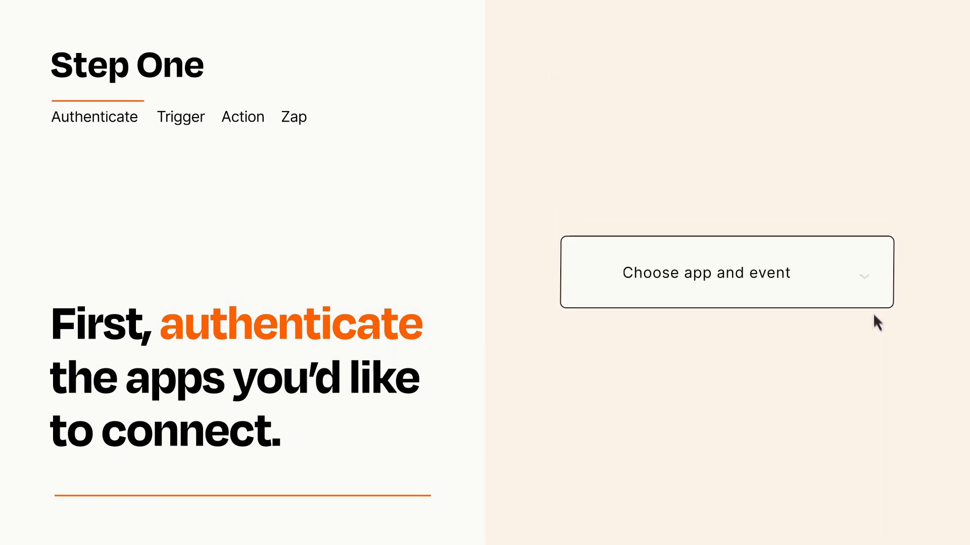
Step: Choose New Task as the trigger event and begin the ClickUp Create Task action
{"action": "left_click", "coordinate": [726, 272]}
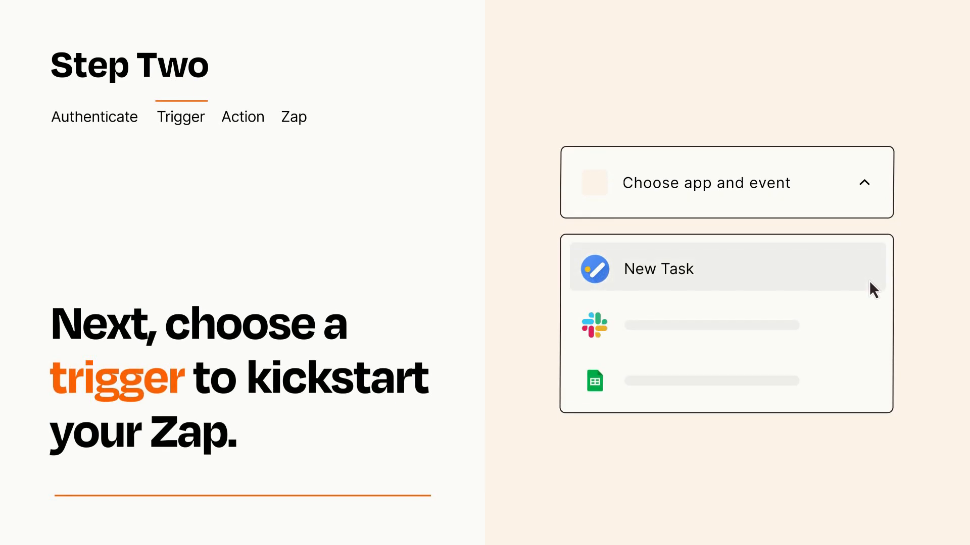
{"action": "mouse_move", "coordinate": [873, 322]}
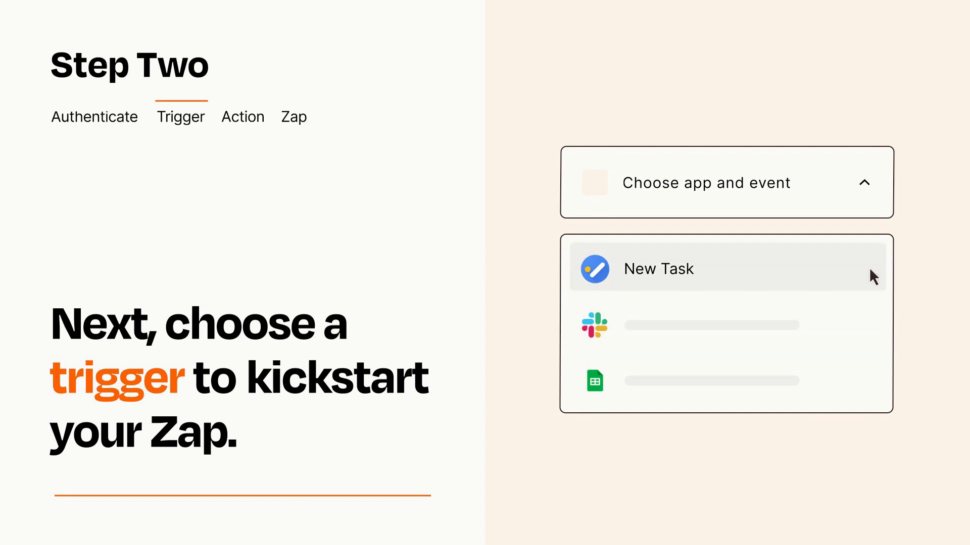
{"action": "mouse_move", "coordinate": [873, 280]}
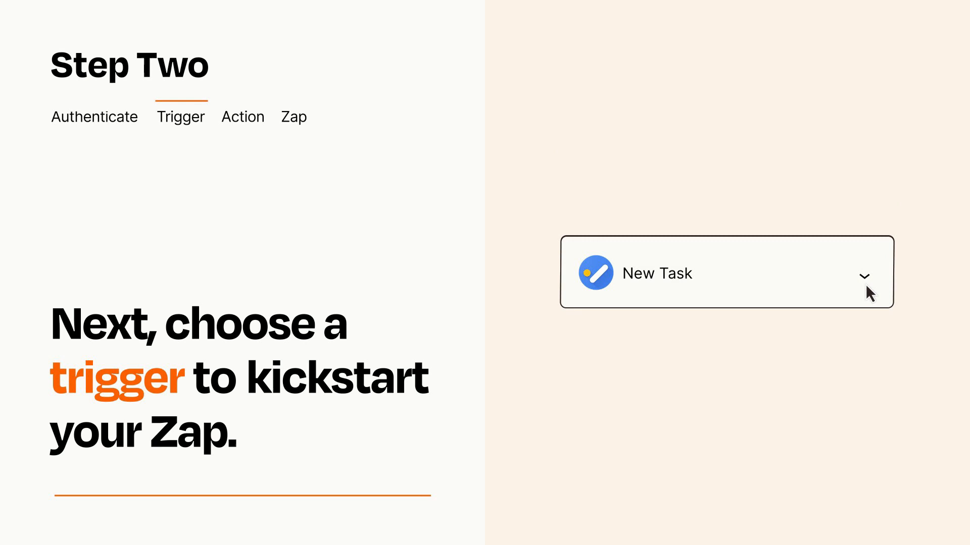
{"action": "mouse_move", "coordinate": [880, 287]}
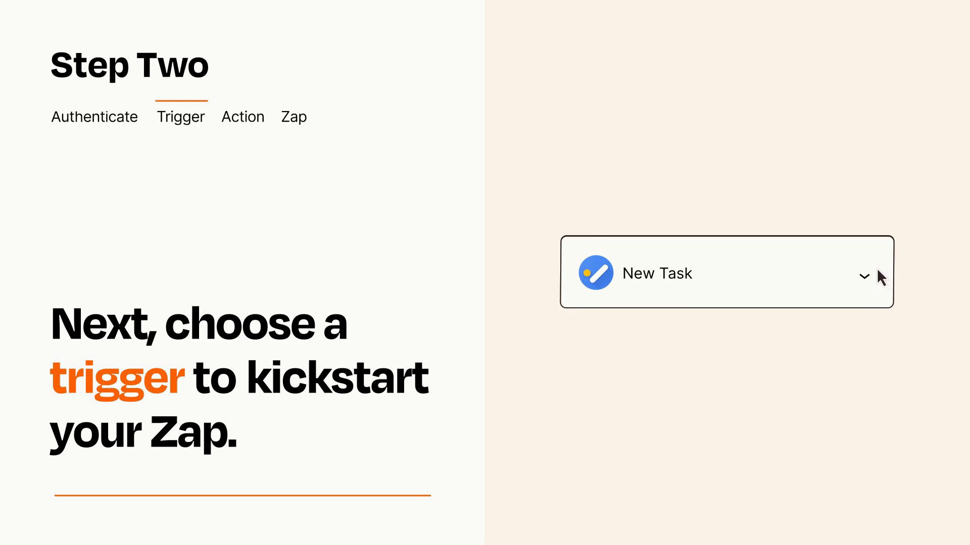
{"action": "left_click", "coordinate": [243, 116]}
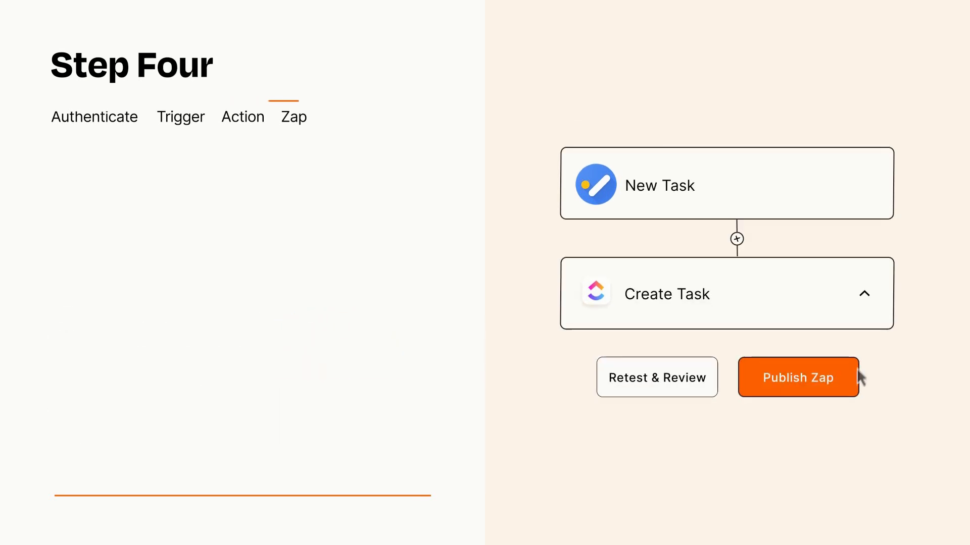
Step: Publish the two-step New Task to Create Task Zap, turning it on
{"action": "left_click", "coordinate": [797, 377]}
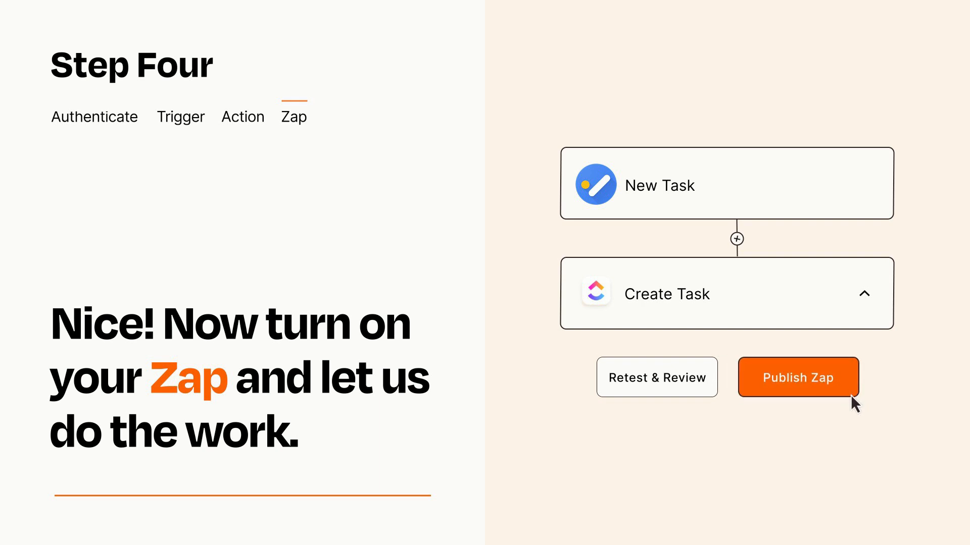
{"action": "left_click", "coordinate": [797, 377]}
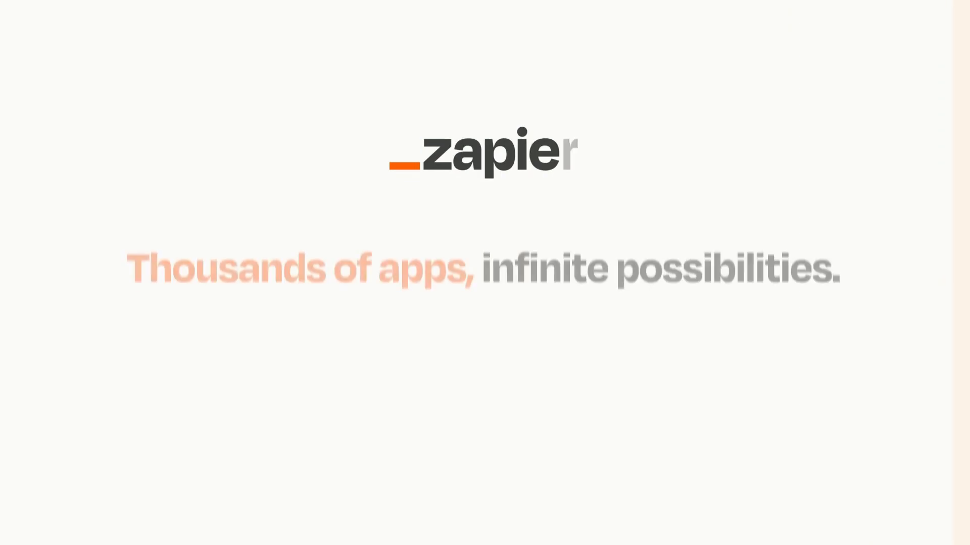